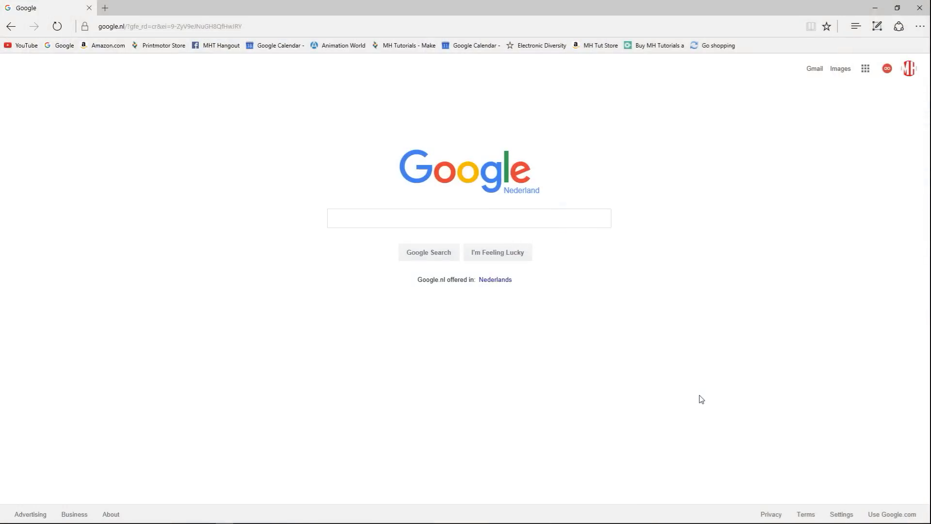
pyautogui.moveTo(506, 246)
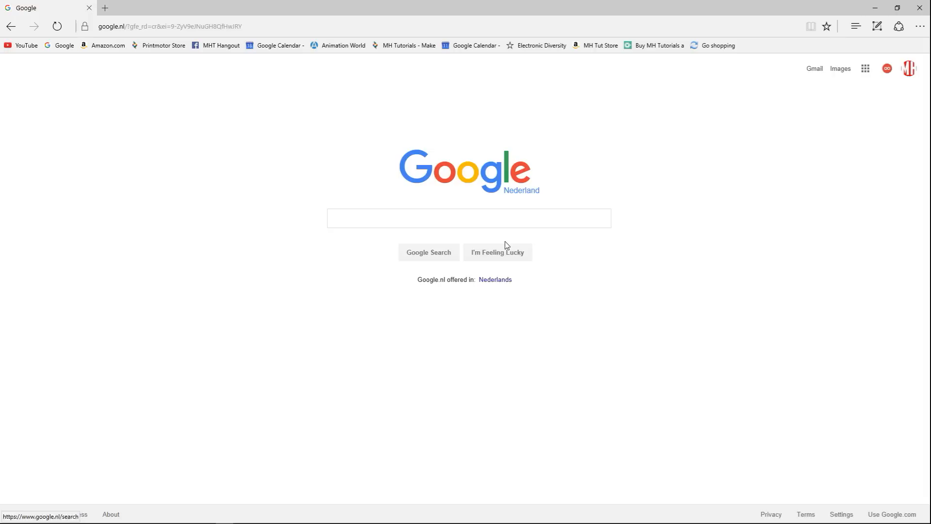
# Search Google for 3dconnexion.
pyautogui.click(468, 218)
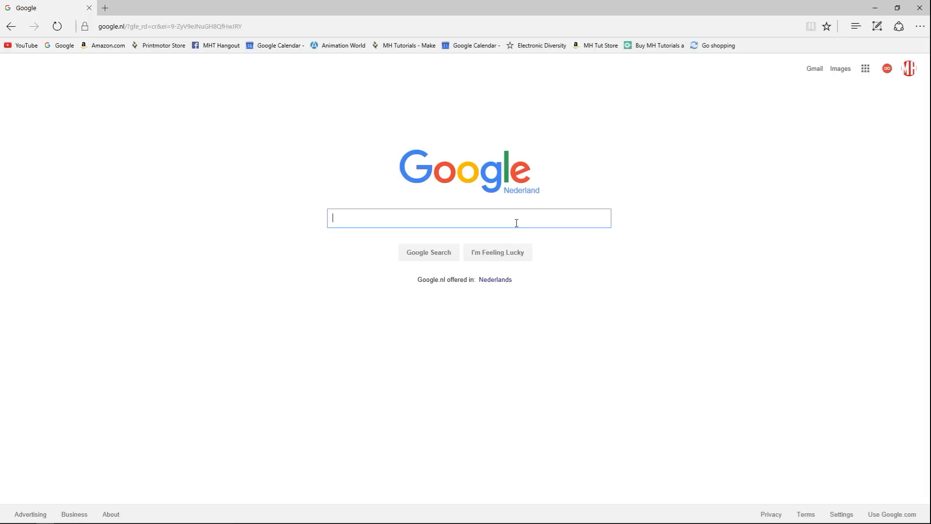
pyautogui.write('3dconnexion')
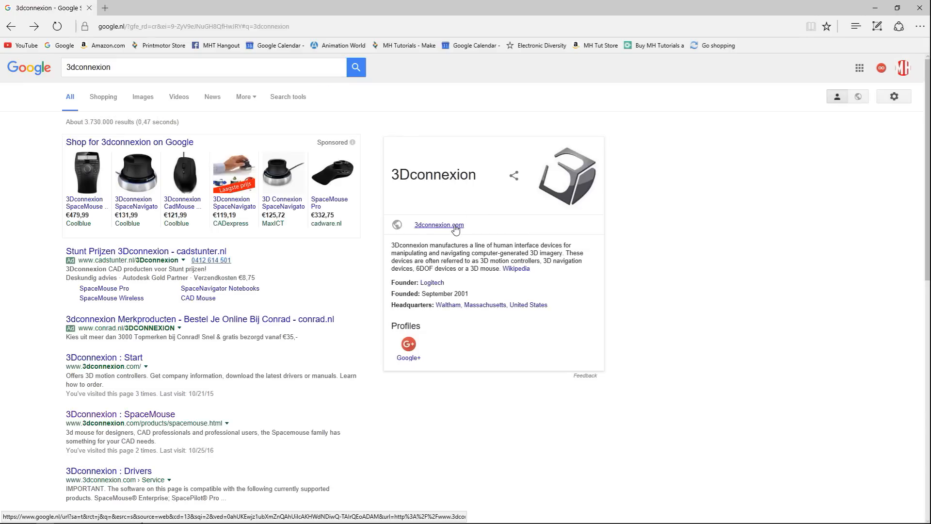
# From the 3dconnexion.com result, reach Support > Download Drivers and scroll to the Windows drivers.
pyautogui.click(438, 224)
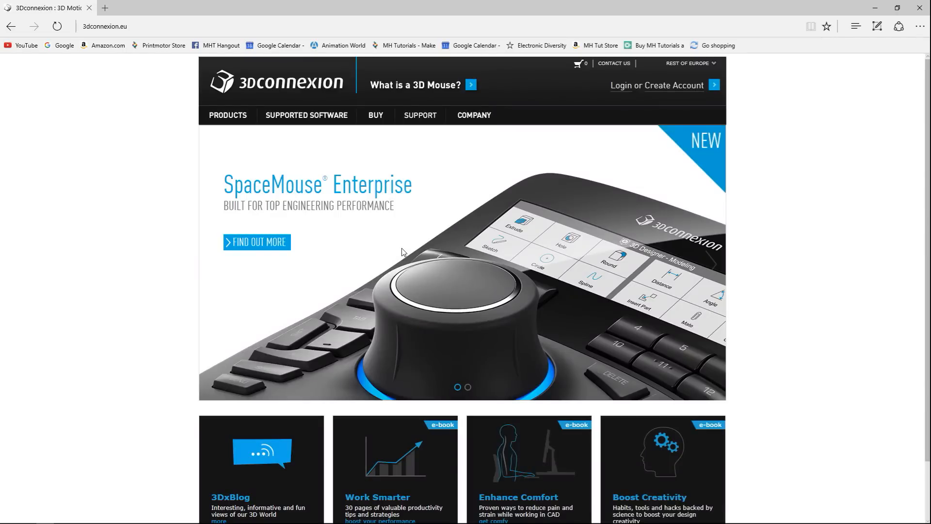
pyautogui.moveTo(198, 124)
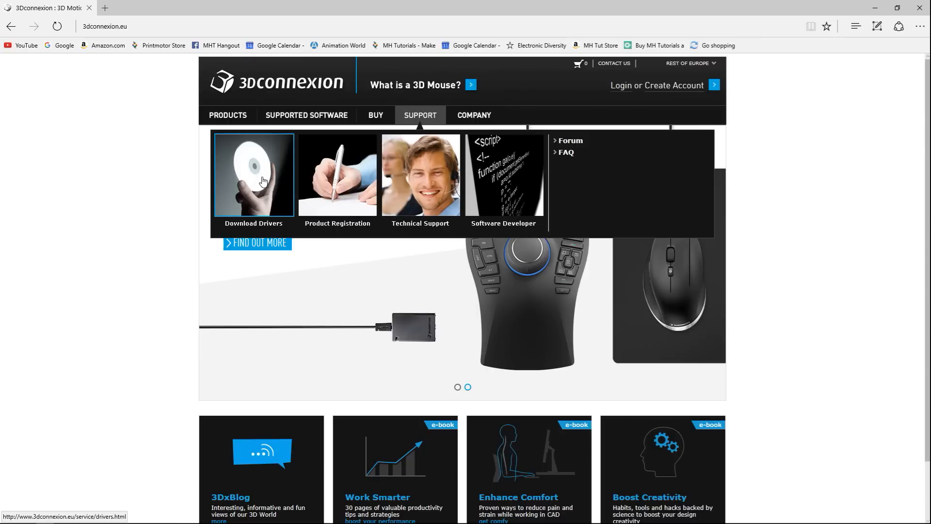
pyautogui.click(252, 176)
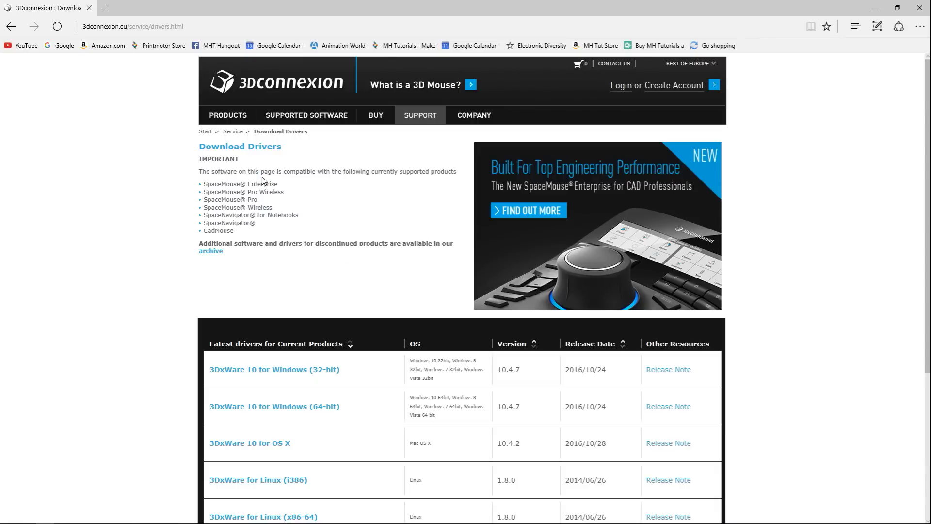
pyautogui.moveTo(134, 227)
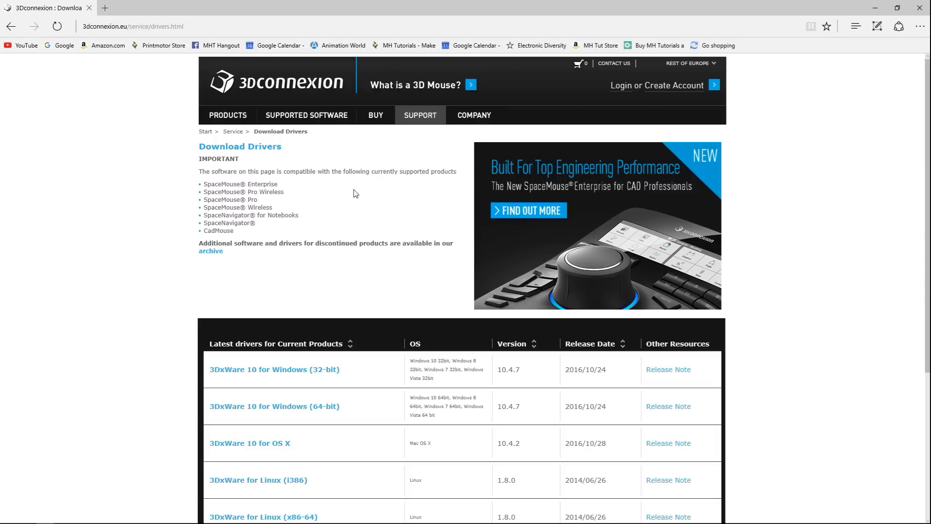
pyautogui.moveTo(298, 194)
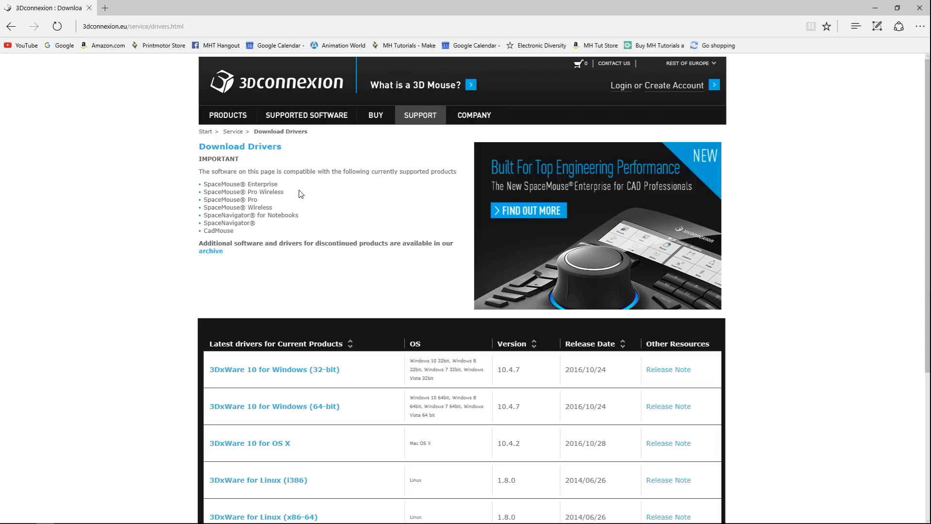
pyautogui.moveTo(332, 203)
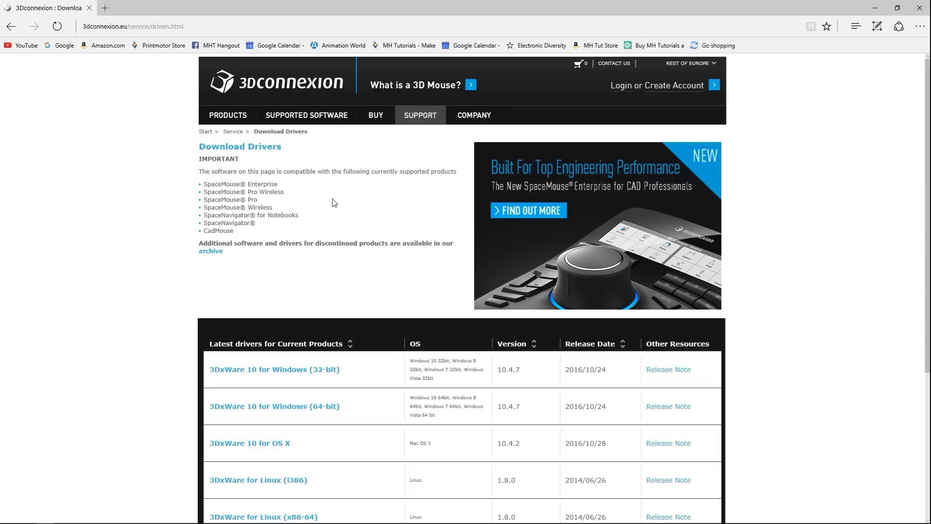
pyautogui.scroll(-3)
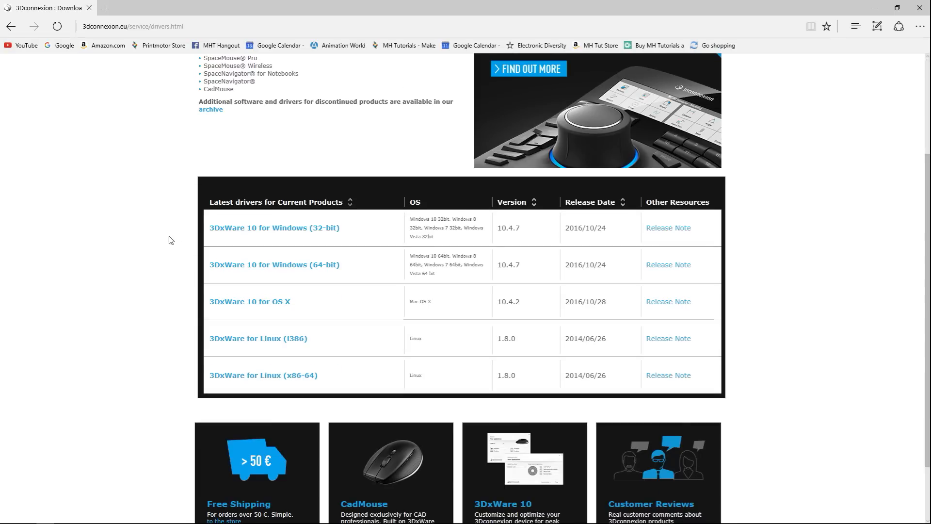
pyautogui.scroll(-3)
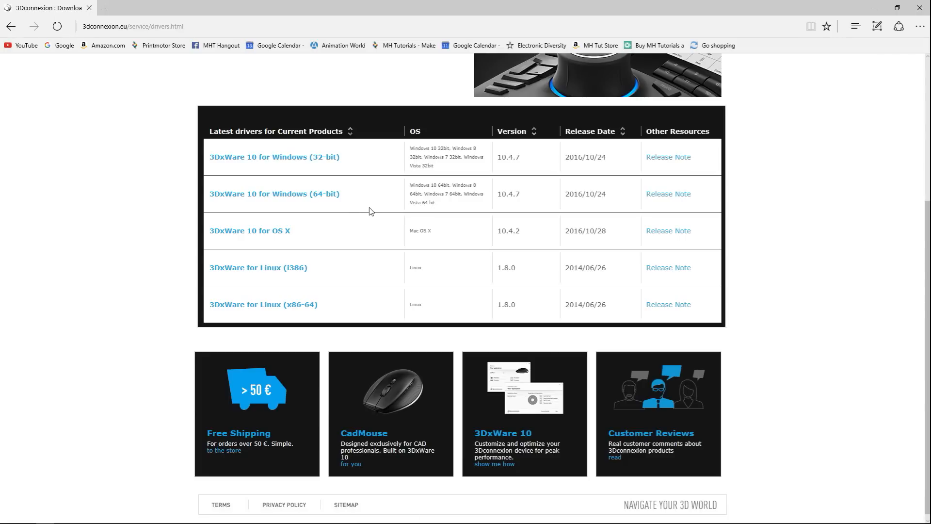
pyautogui.moveTo(275, 194)
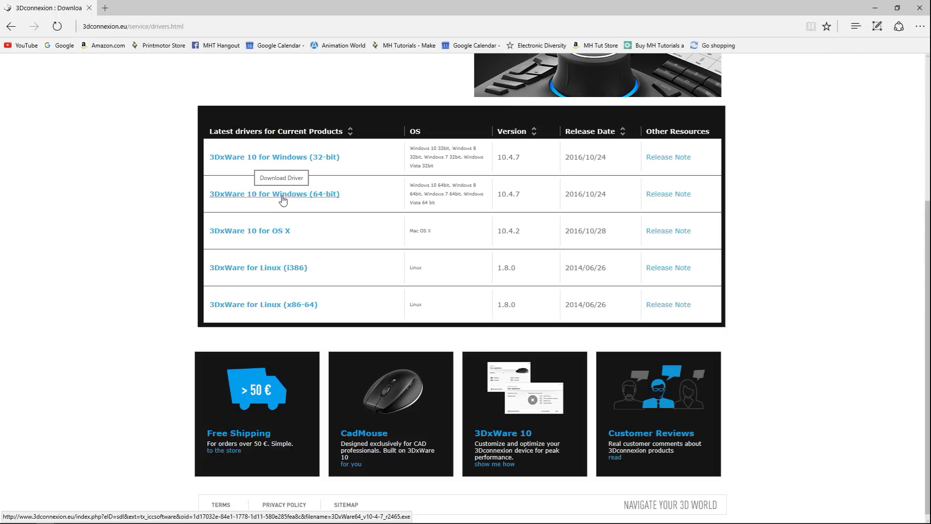
# Download the 3DxWare 10 for Windows (64-bit) driver and save the installer file.
pyautogui.click(273, 194)
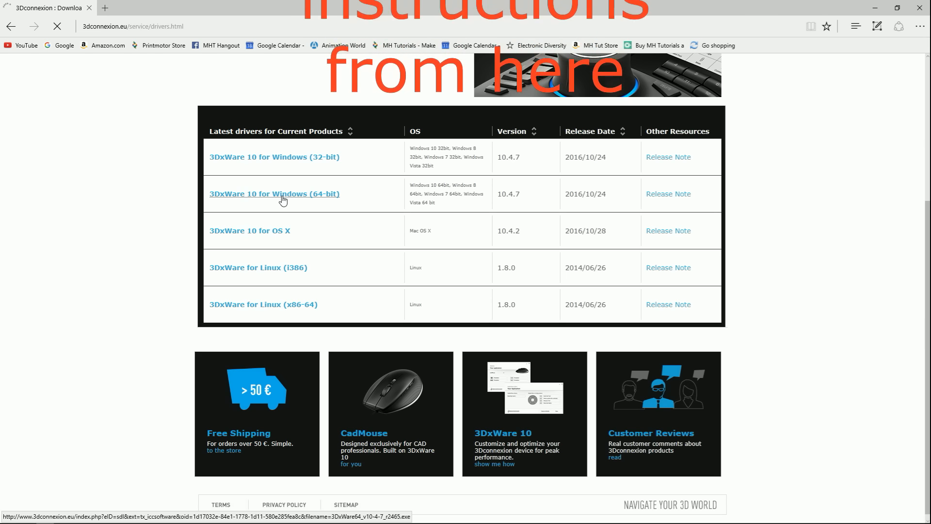
pyautogui.click(274, 194)
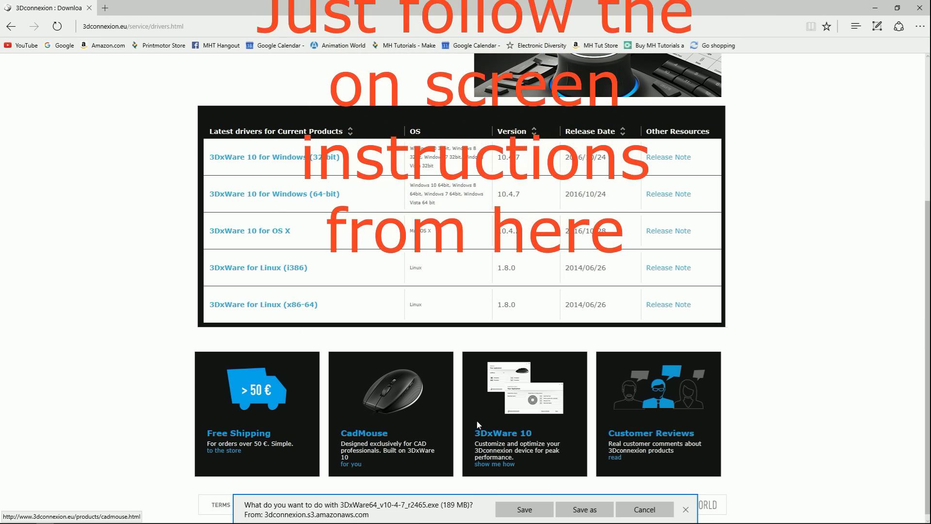
pyautogui.click(523, 509)
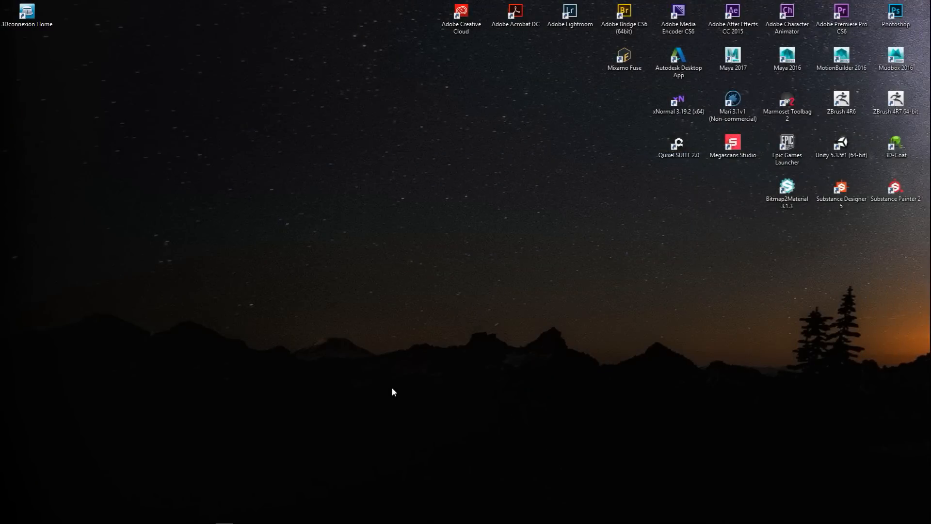
pyautogui.moveTo(140, 258)
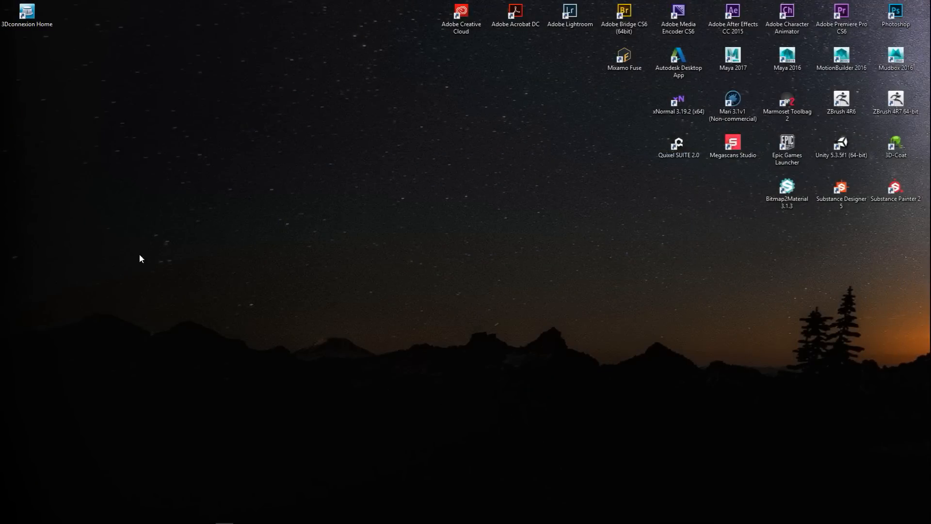
# Launch 3Dconnexion Home from its desktop shortcut and move its panel toward the screen centre.
pyautogui.click(26, 12)
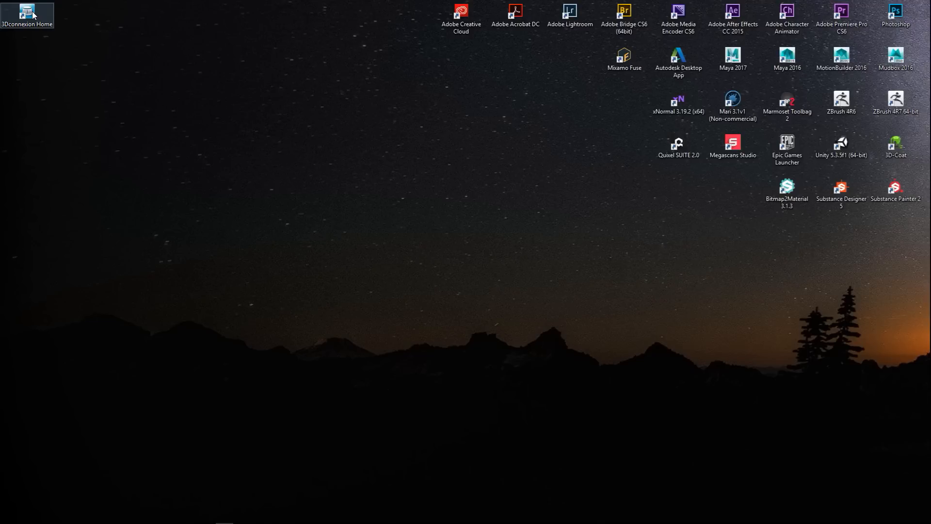
pyautogui.doubleClick(27, 12)
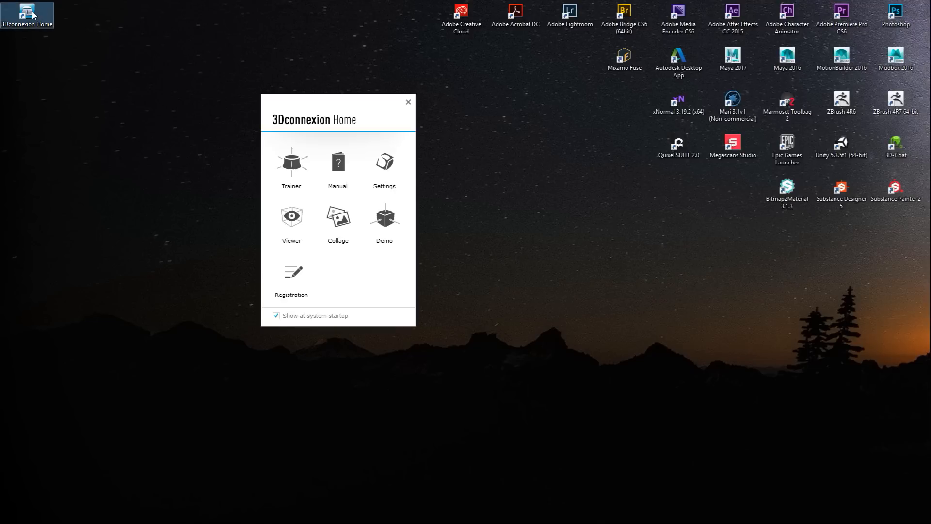
pyautogui.moveTo(338, 118); pyautogui.dragTo(427, 151)
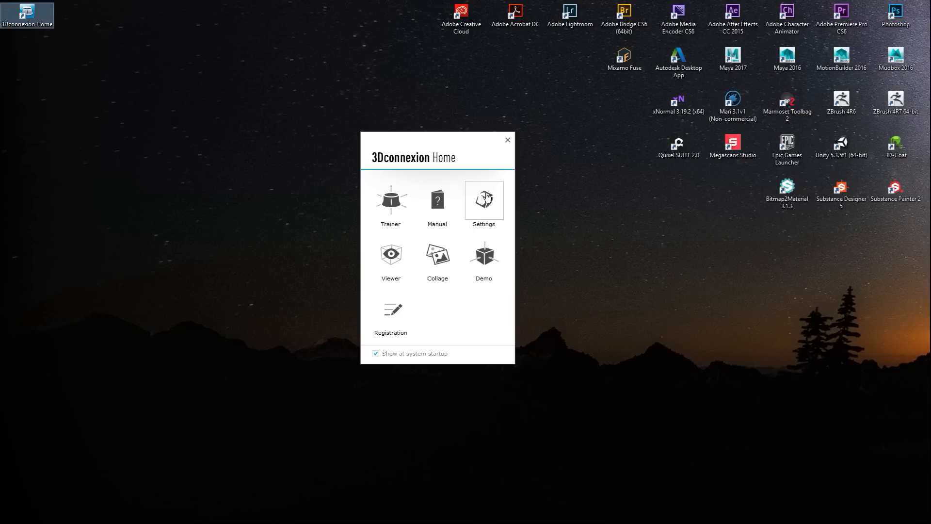
pyautogui.moveTo(438, 200)
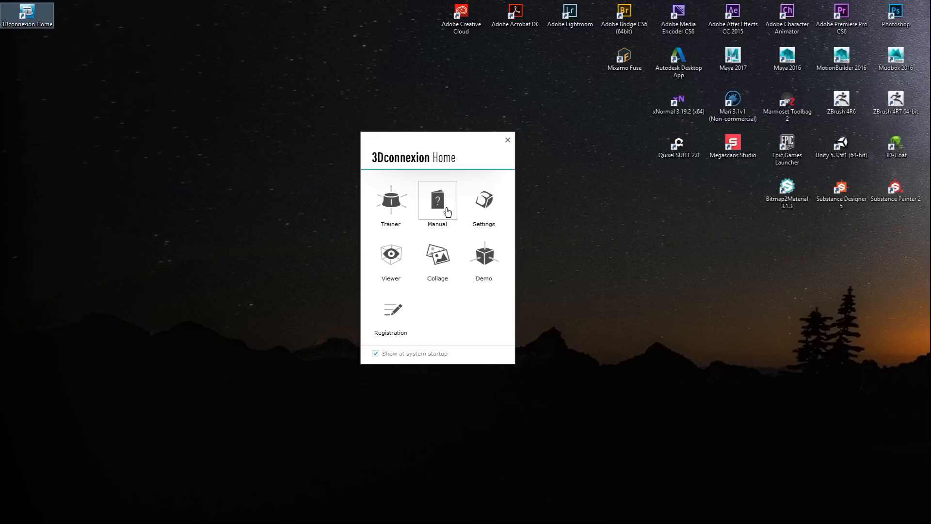
pyautogui.moveTo(390, 200)
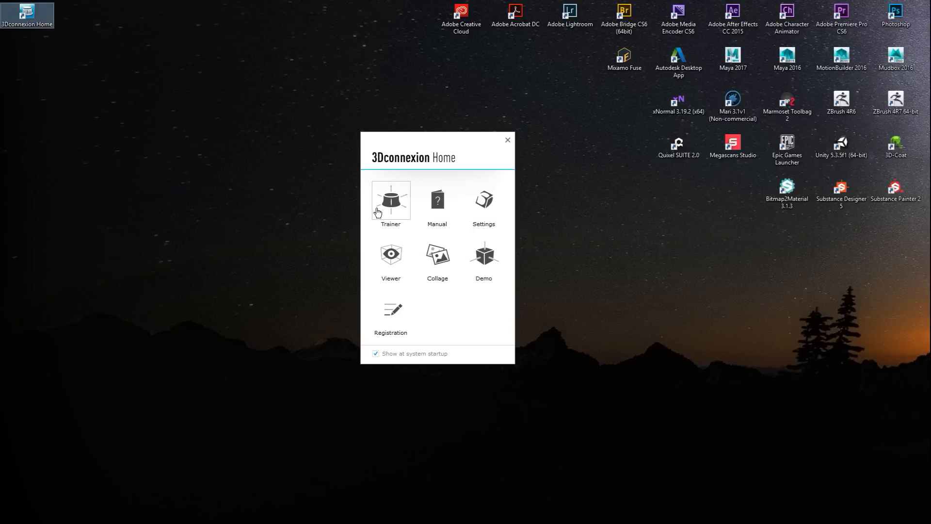
pyautogui.moveTo(240, 232)
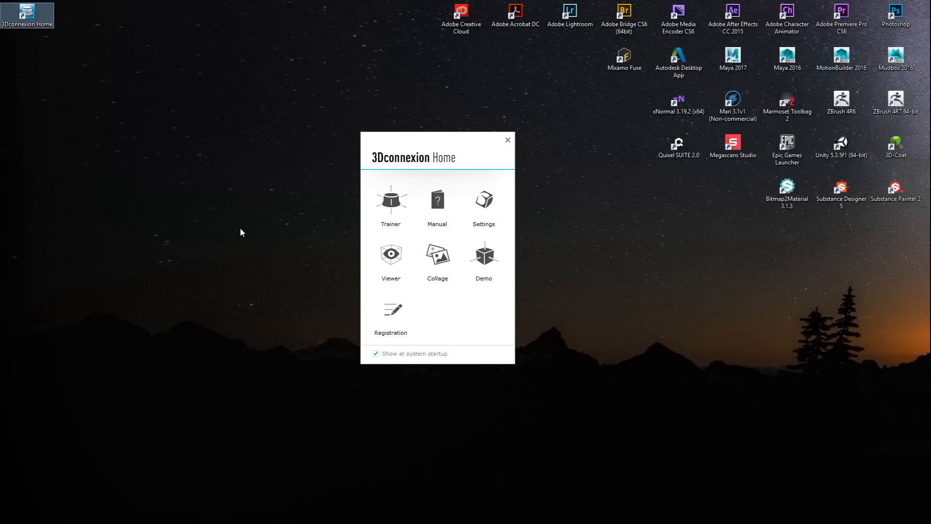